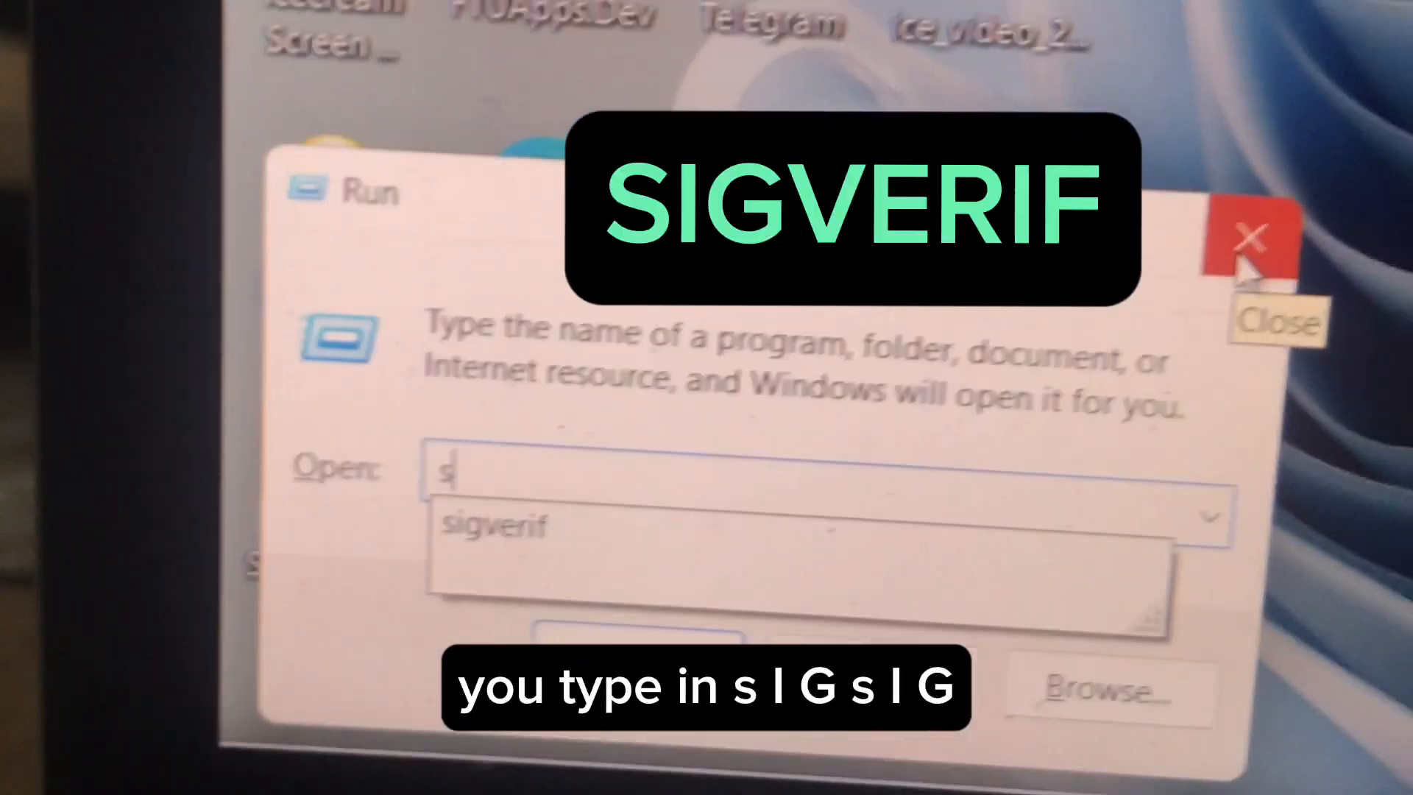
Step: Enter the command sigverif in the Run dialog's Open box
type("ig")
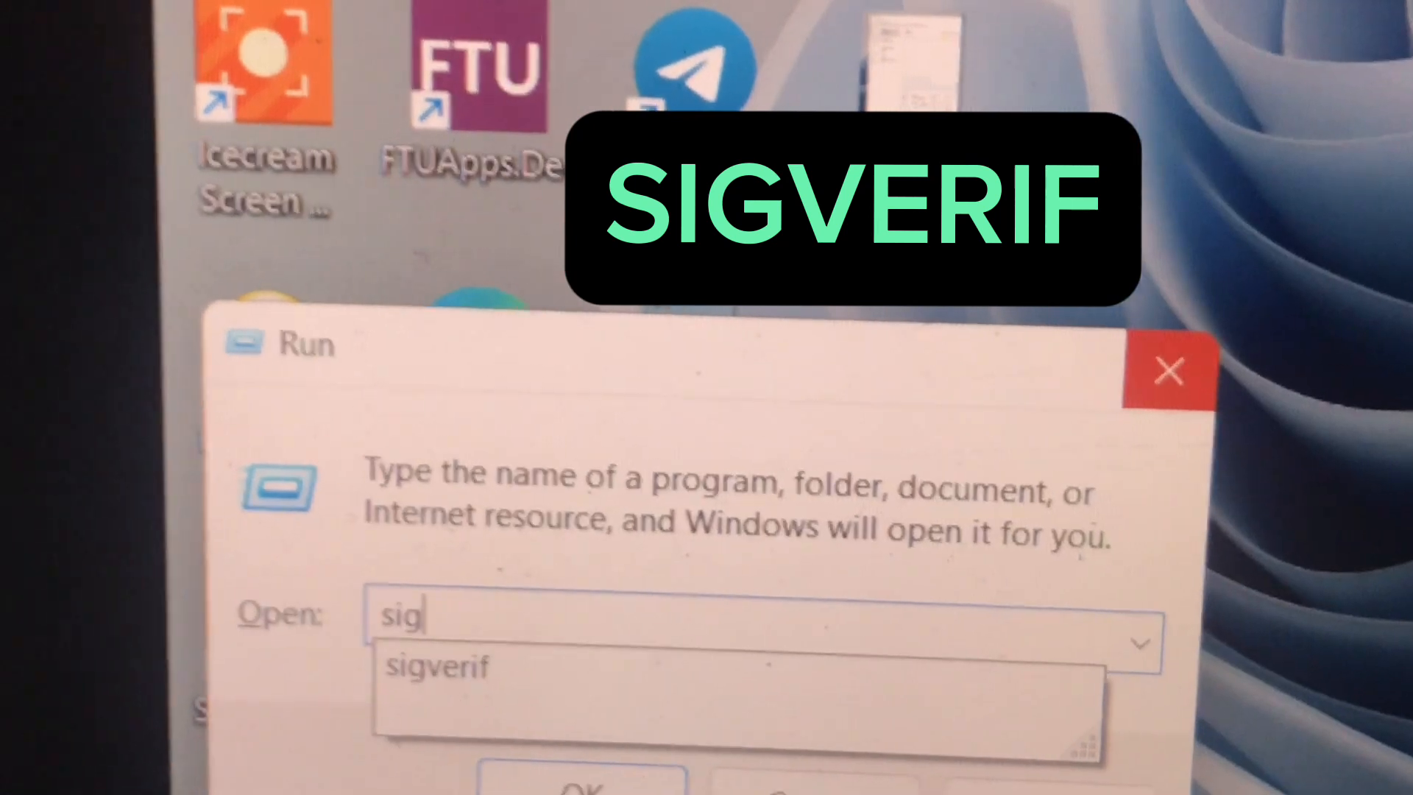
type("verif")
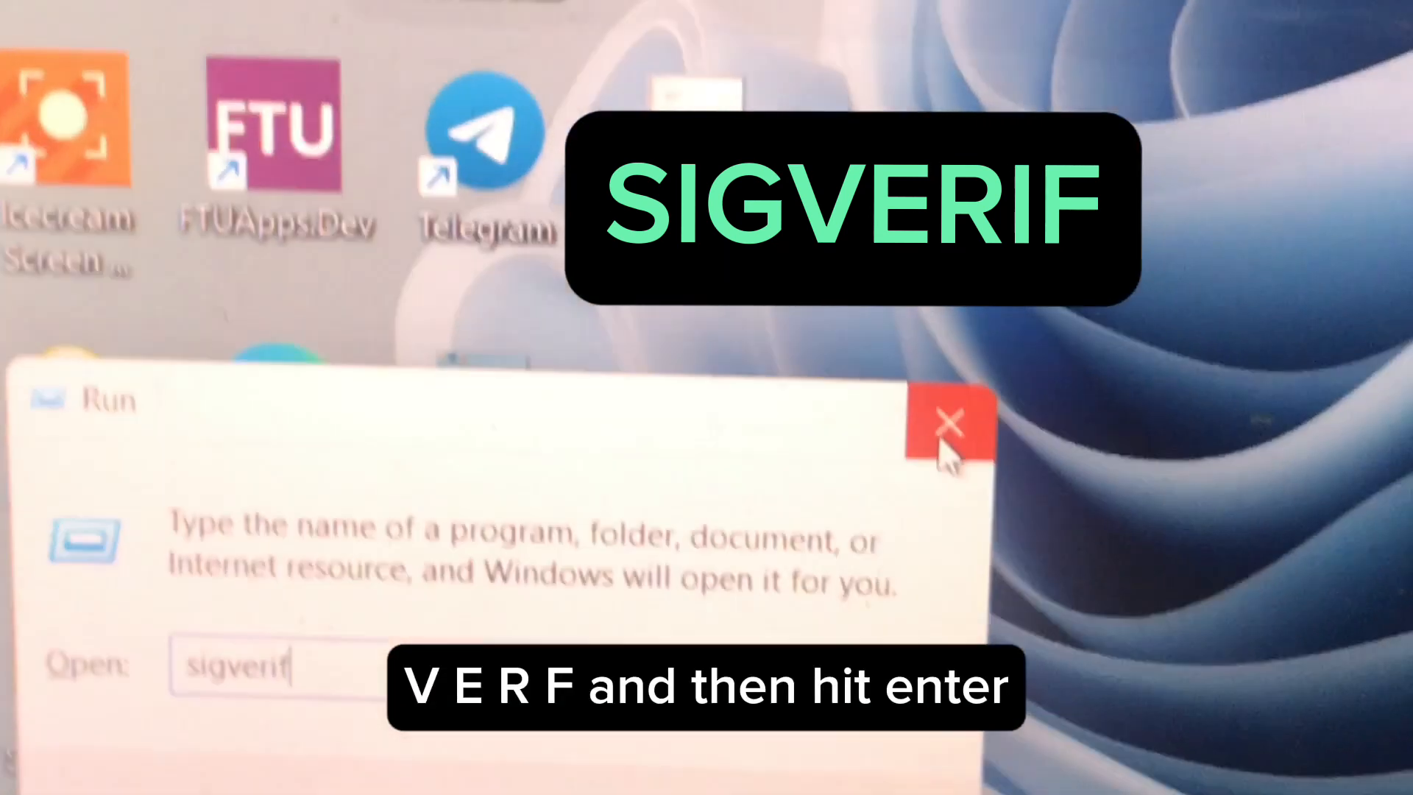
Step: Launch File Signature Verification and start the device-driver scan (progress at 1%)
key("enter")
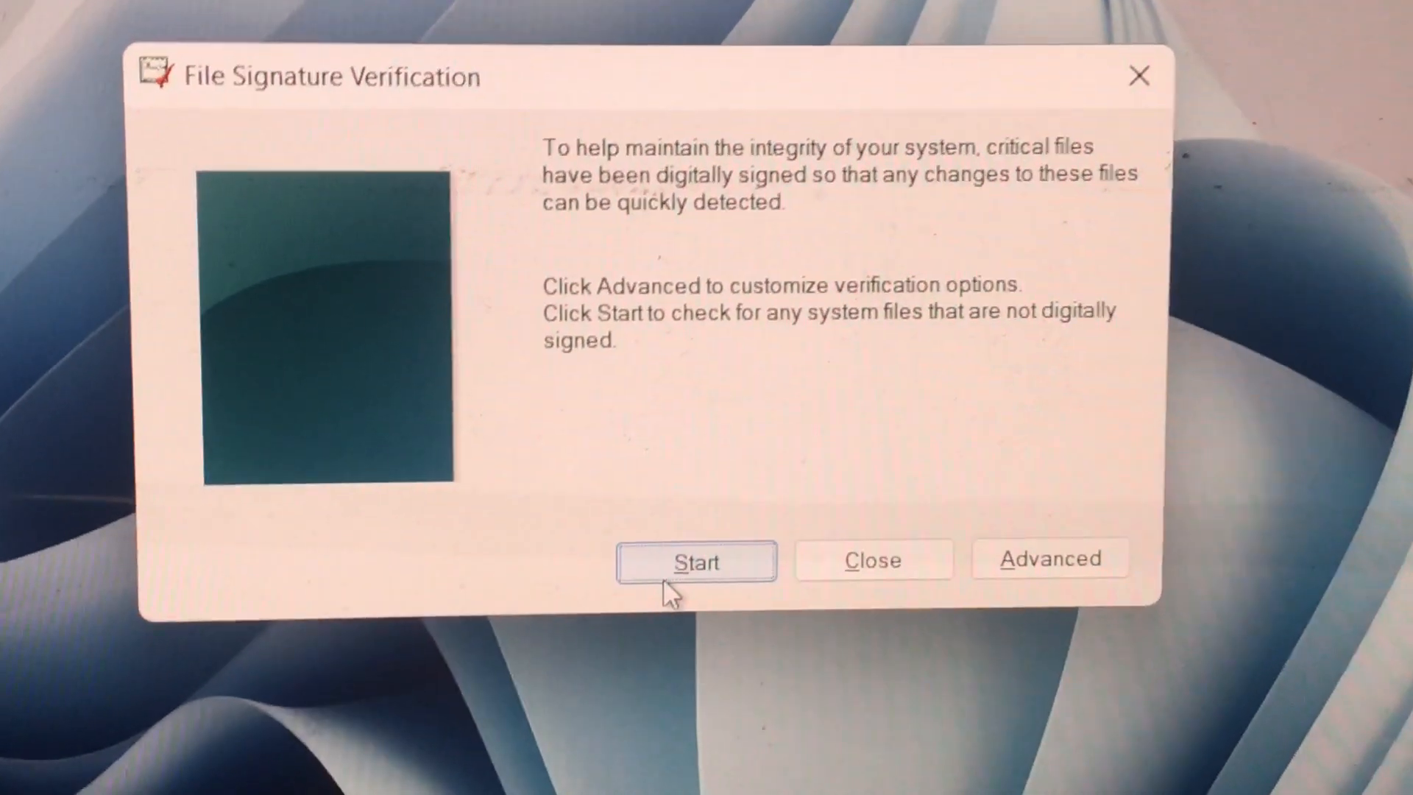
left_click(696, 561)
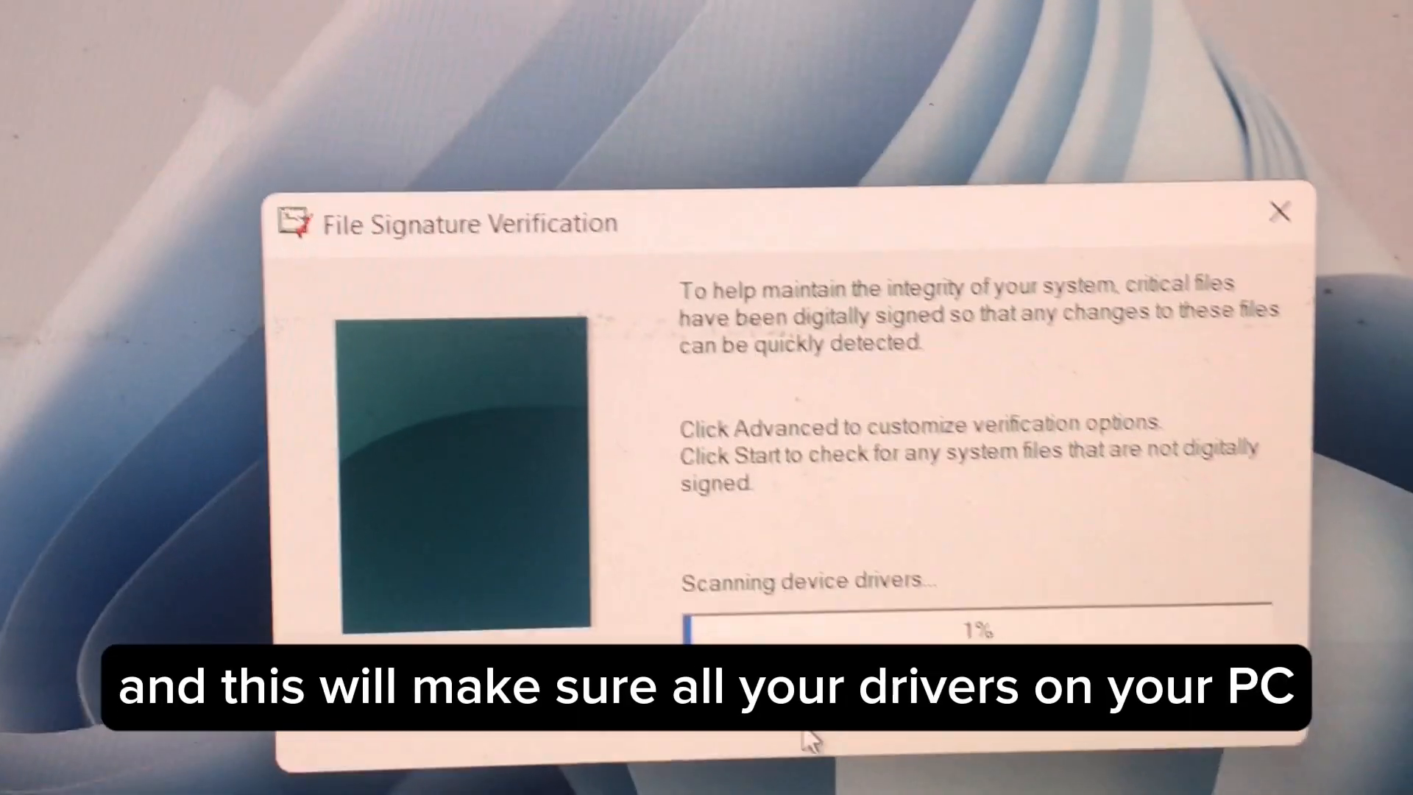